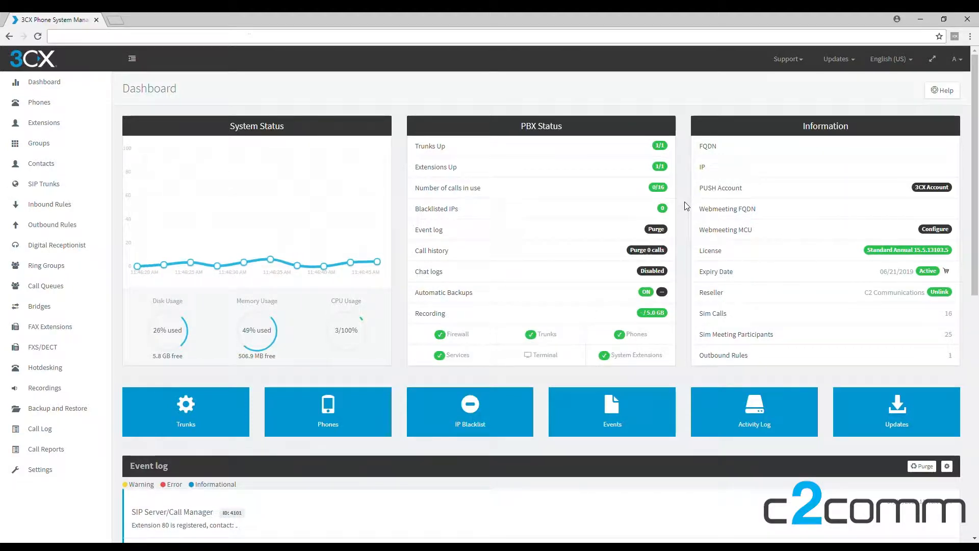
{"action": "mouse_move", "coordinate": [118, 275]}
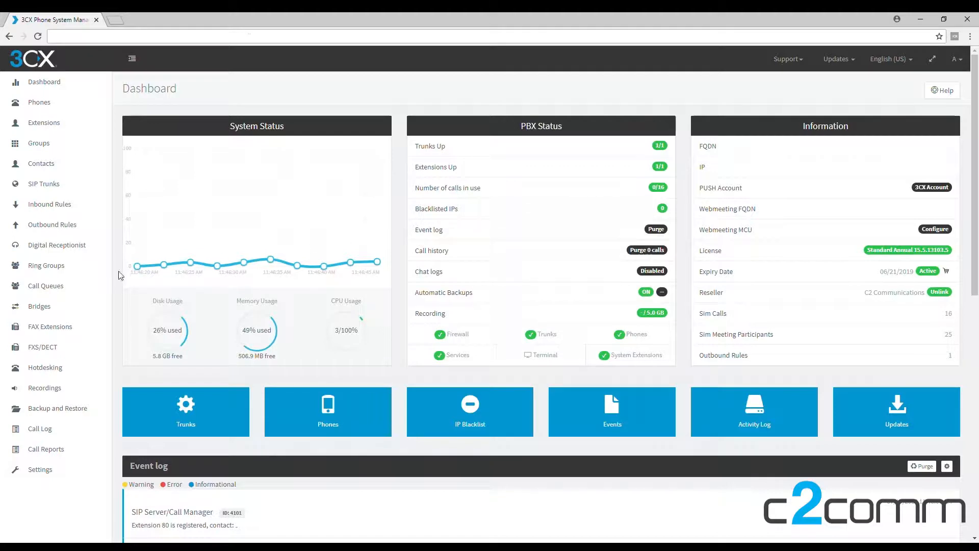
Go to the Call Queues page, which has no queues yet
{"action": "left_click", "coordinate": [45, 286]}
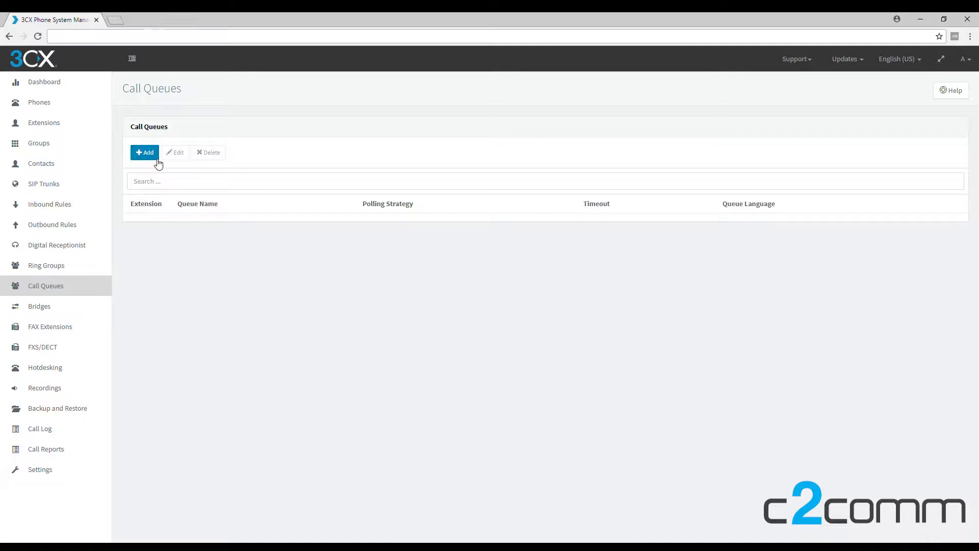
Add a new call queue named 'Incoming' on extension 80 with Ring All polling
{"action": "left_click", "coordinate": [144, 152]}
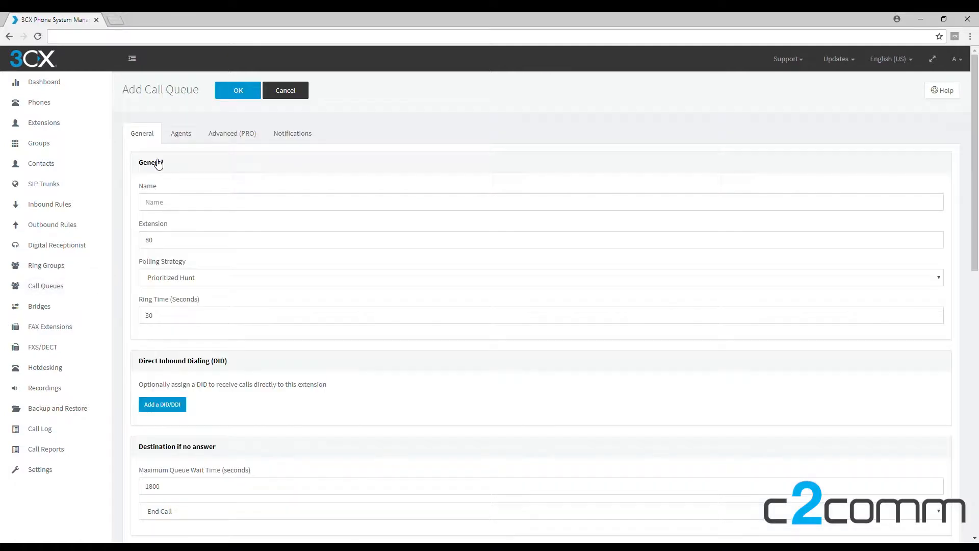
{"action": "mouse_move", "coordinate": [319, 191]}
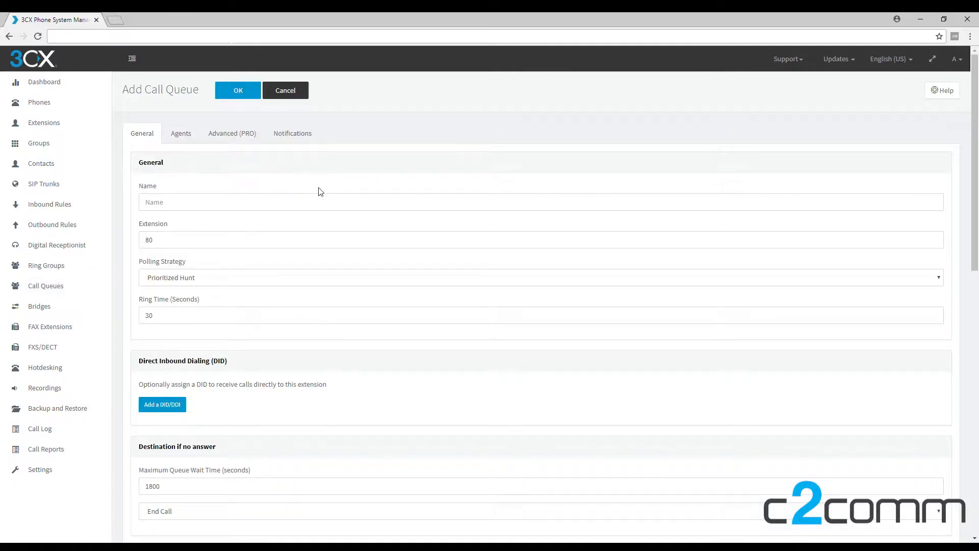
{"action": "left_click", "coordinate": [326, 202]}
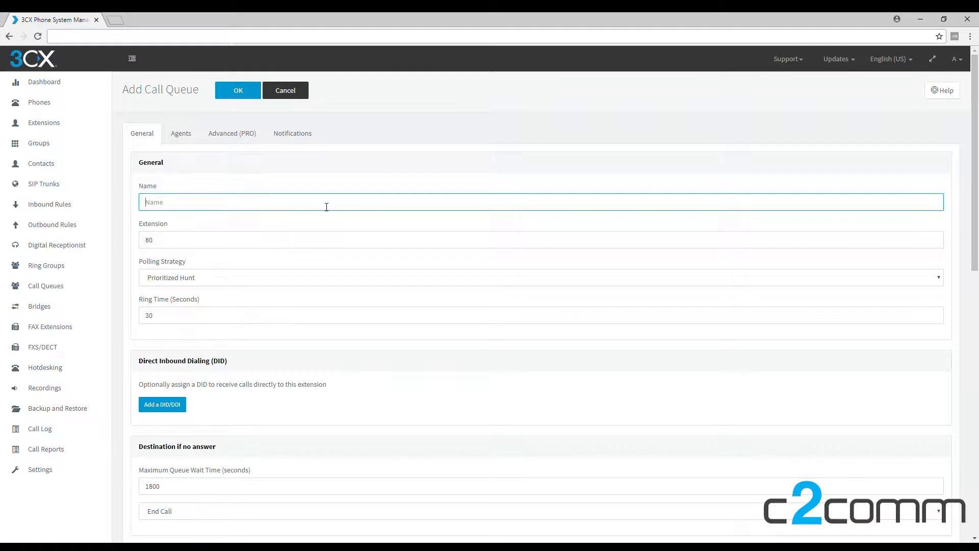
{"action": "type", "text": "Incomi"}
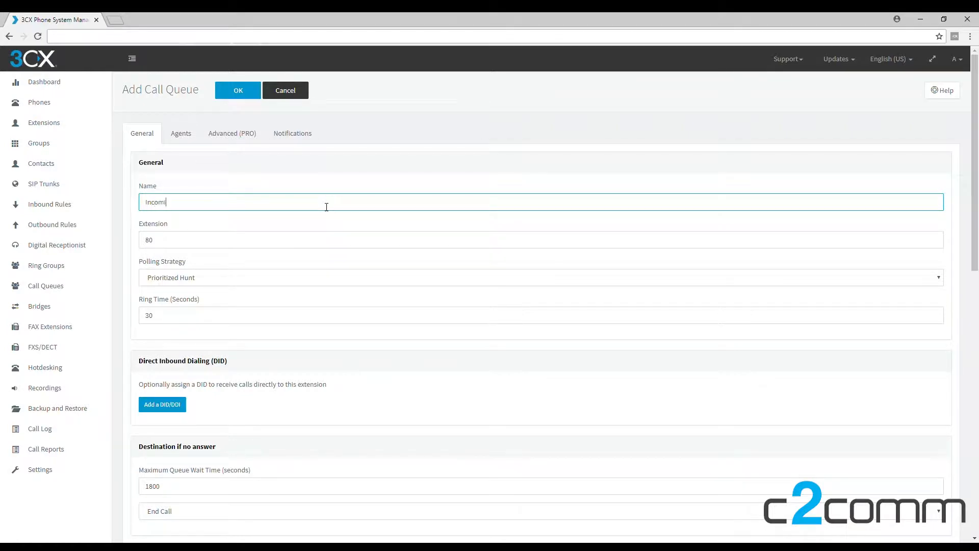
{"action": "type", "text": "ing"}
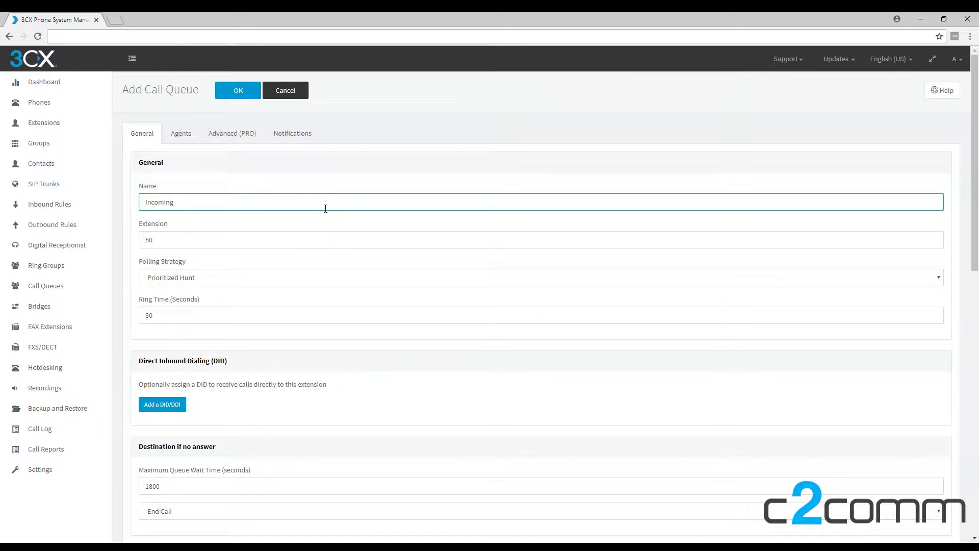
{"action": "mouse_move", "coordinate": [310, 240]}
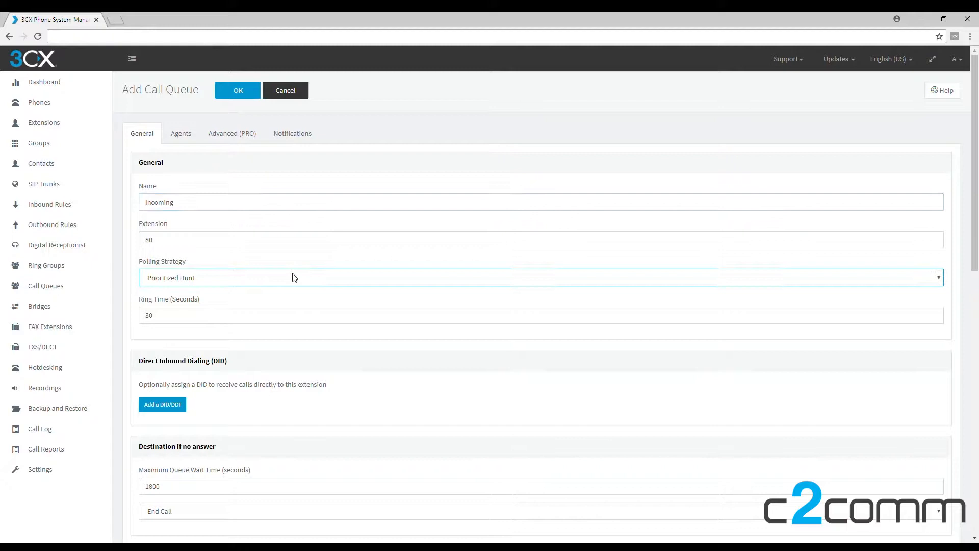
{"action": "left_click", "coordinate": [540, 283]}
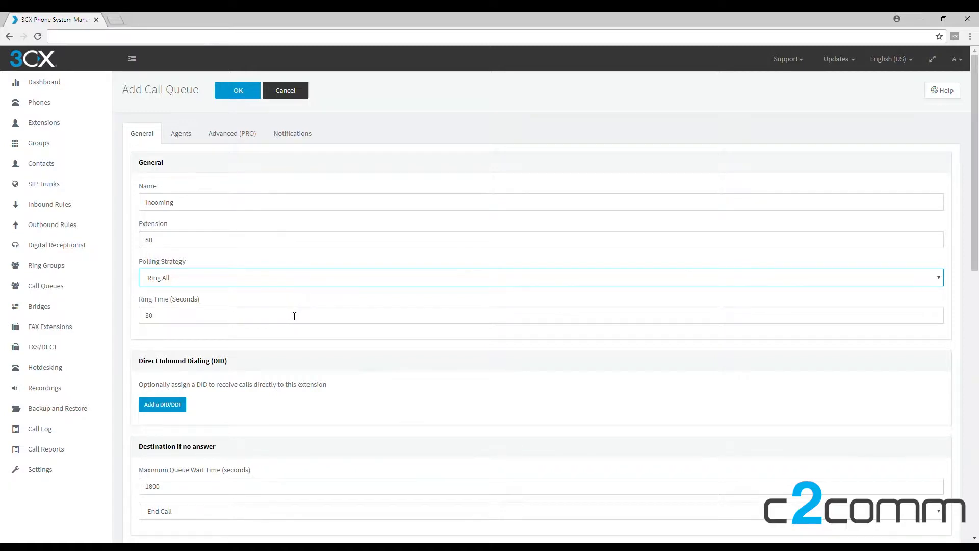
Set maximum queue wait time to 30 seconds, falling back to extension 10's voicemail
{"action": "scroll", "scroll_direction": "down", "scroll_amount": 3}
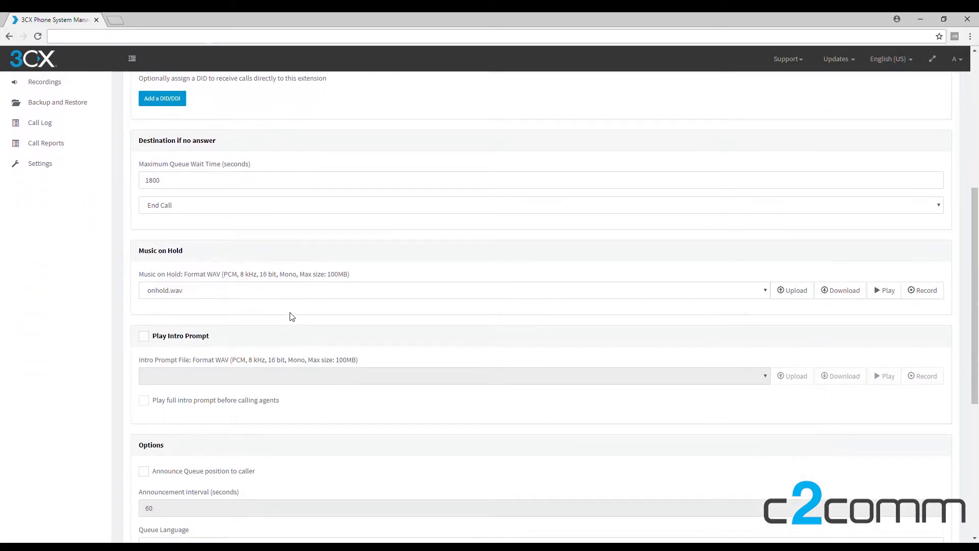
{"action": "triple_click", "coordinate": [153, 180]}
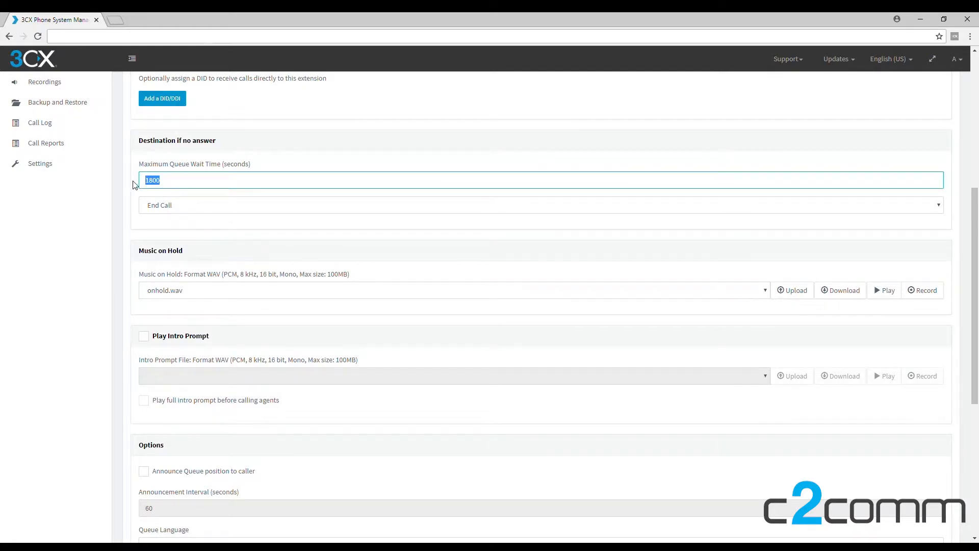
{"action": "type", "text": "30"}
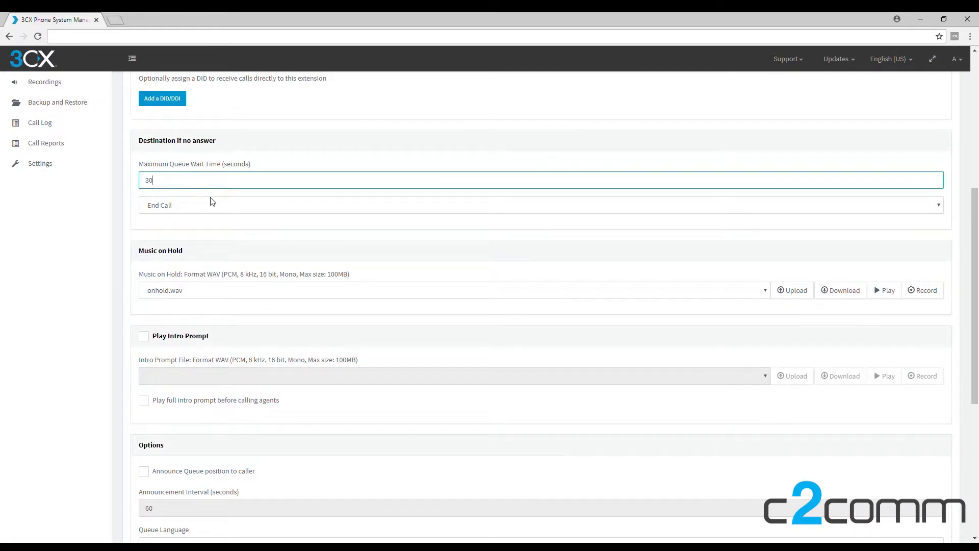
{"action": "mouse_move", "coordinate": [251, 211]}
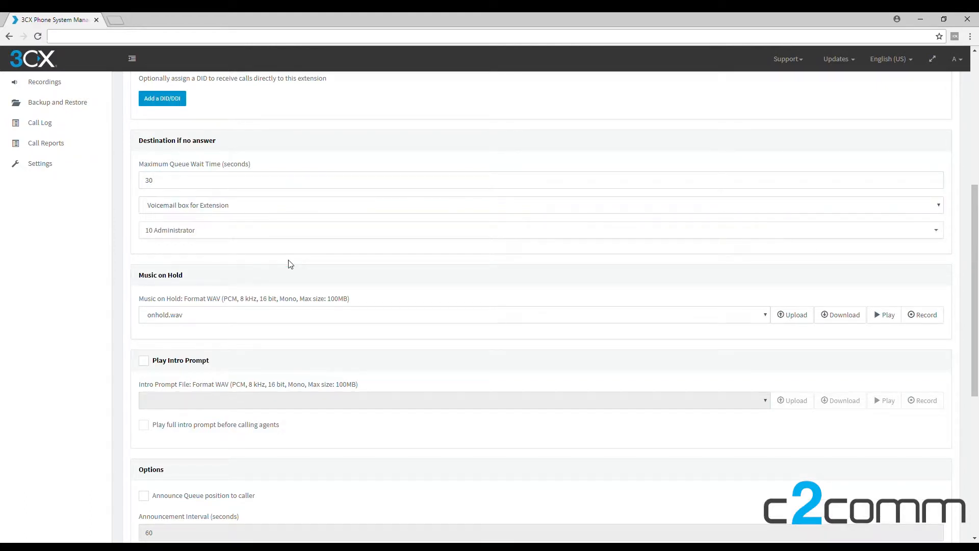
{"action": "scroll", "scroll_direction": "down", "scroll_amount": 3}
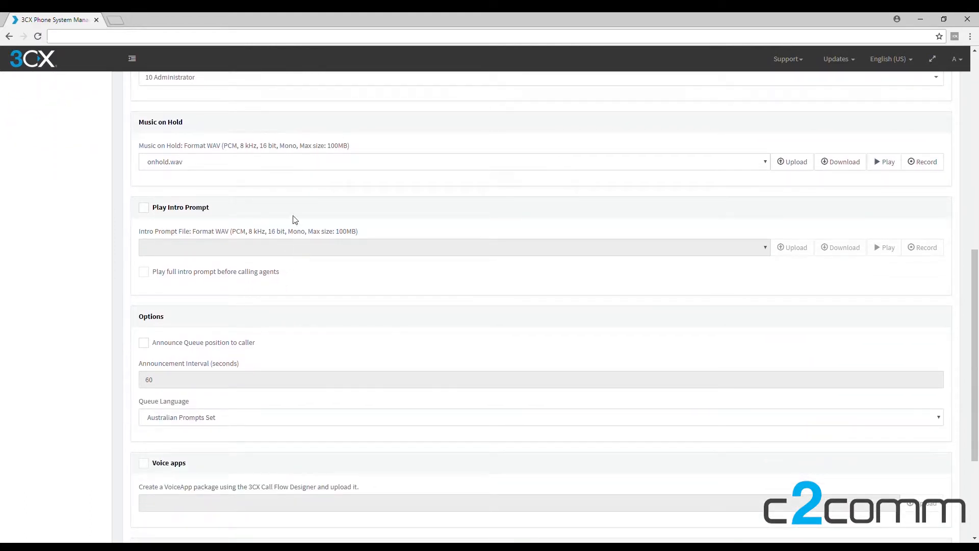
{"action": "mouse_move", "coordinate": [200, 170]}
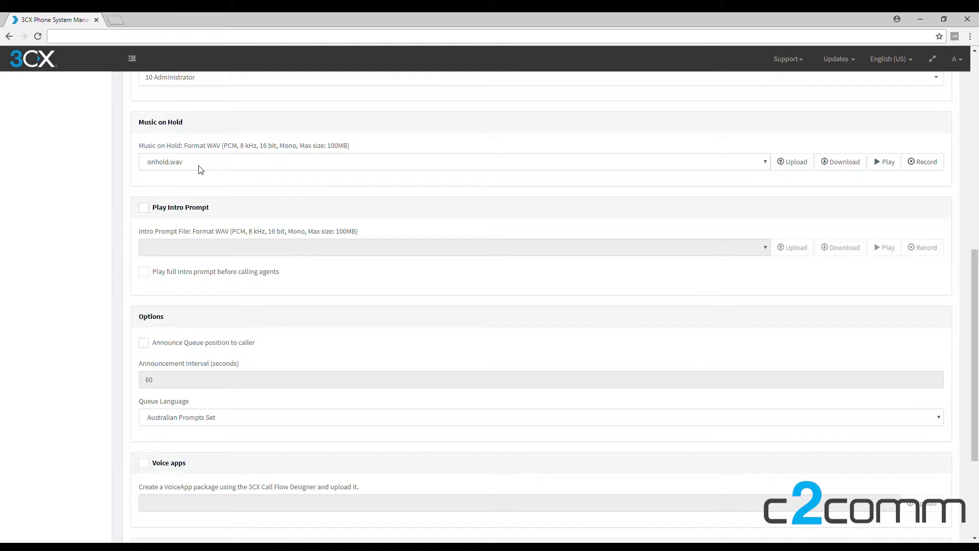
{"action": "mouse_move", "coordinate": [224, 247]}
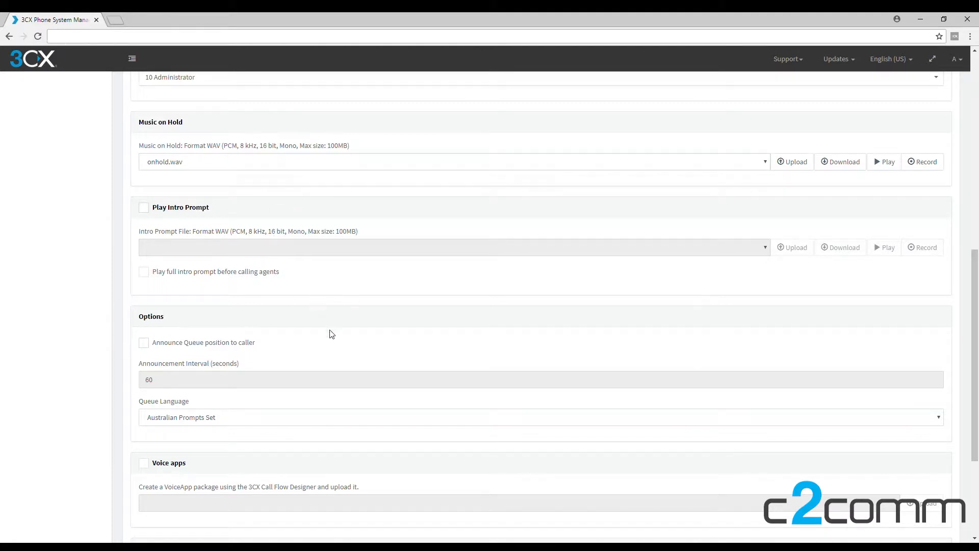
{"action": "mouse_move", "coordinate": [295, 344]}
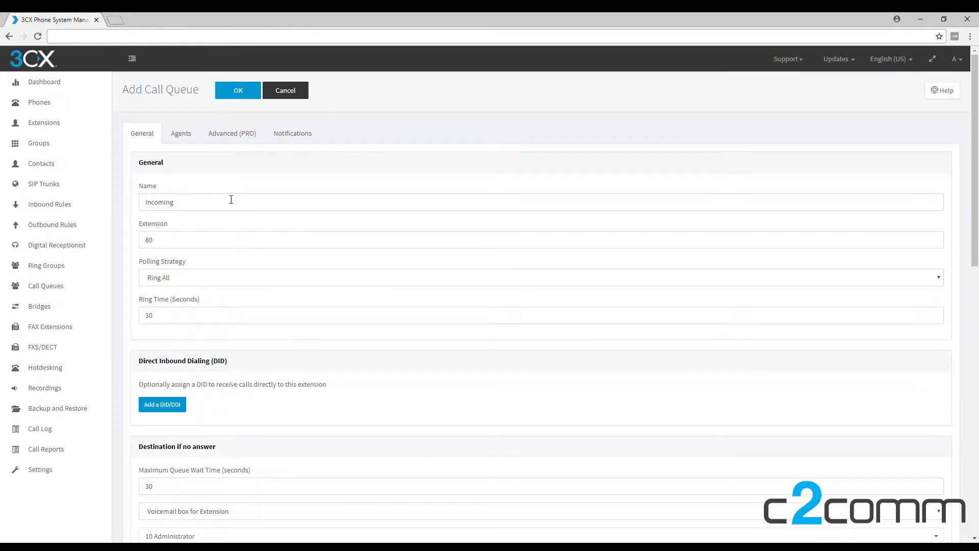
Add extension 10 Administrator as the queue's agent and save the Incoming queue
{"action": "left_click", "coordinate": [181, 134]}
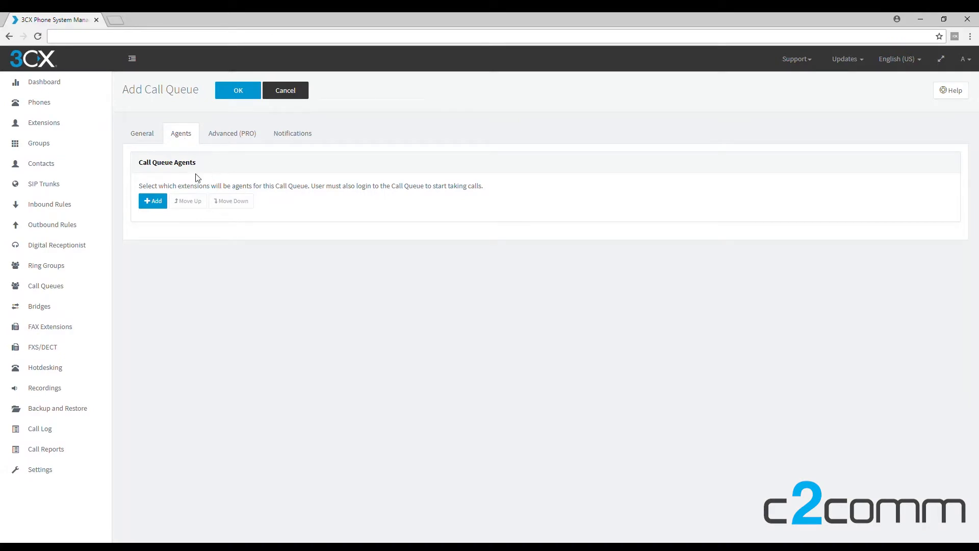
{"action": "left_click", "coordinate": [152, 201]}
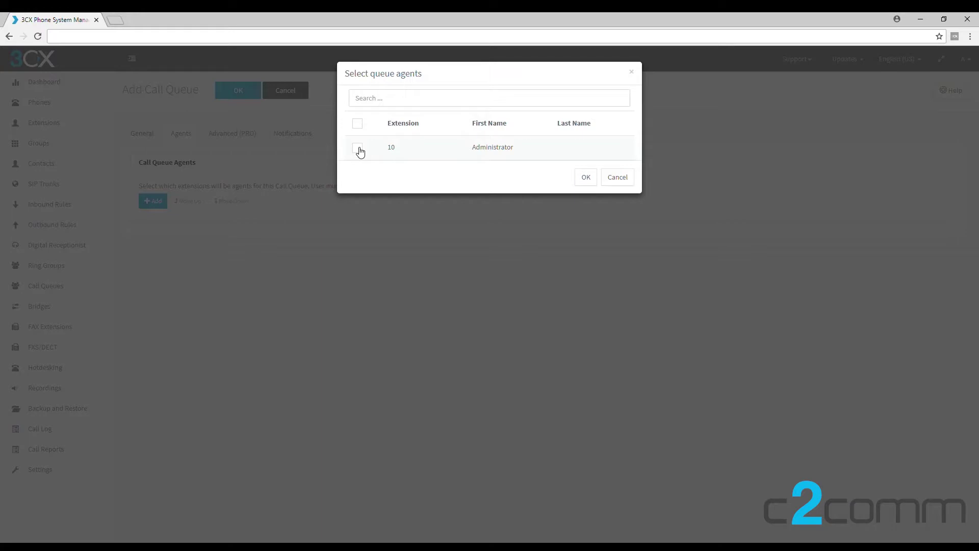
{"action": "left_click", "coordinate": [357, 147]}
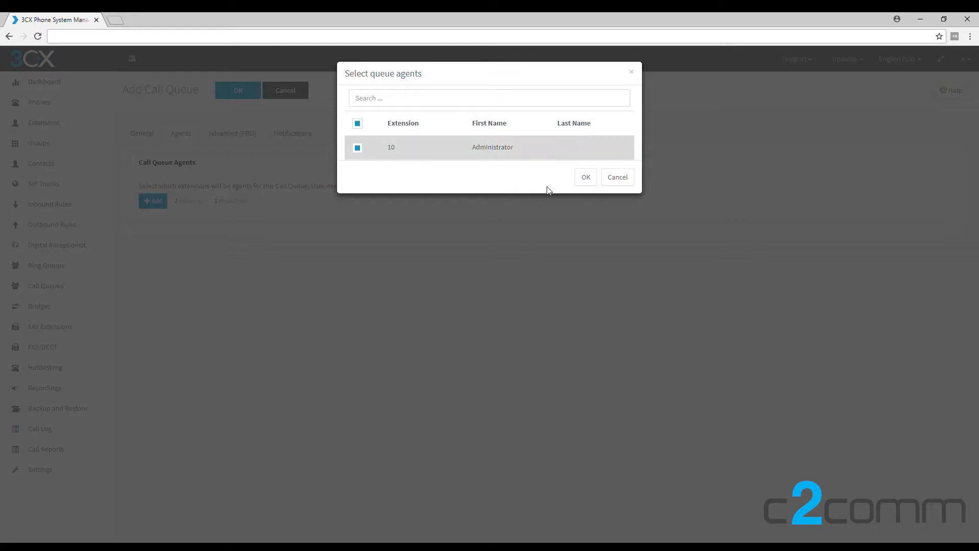
{"action": "left_click", "coordinate": [585, 177]}
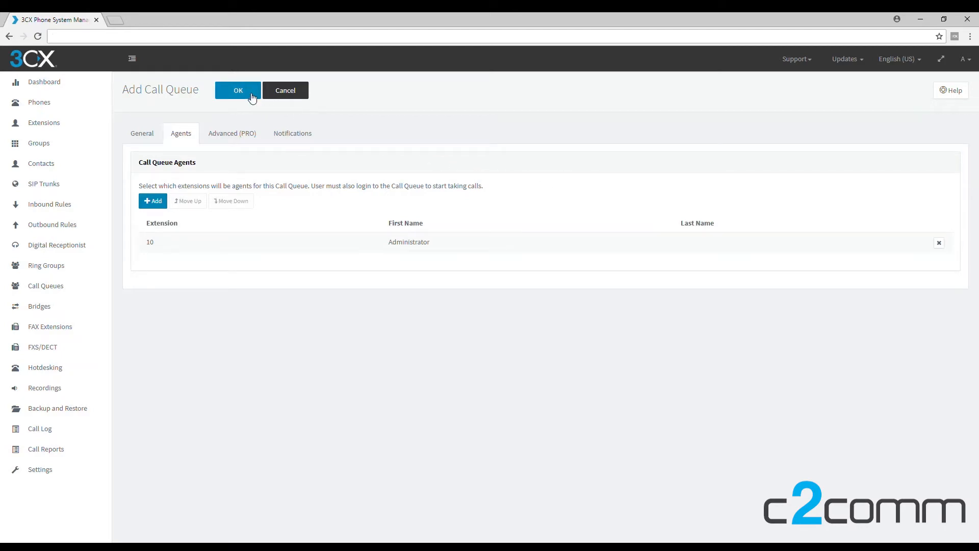
{"action": "left_click", "coordinate": [237, 90]}
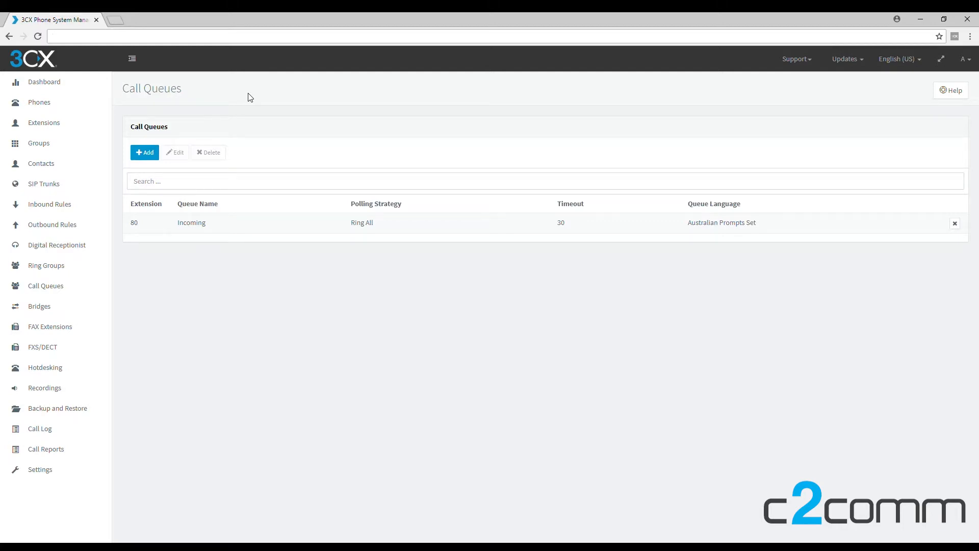
{"action": "left_click", "coordinate": [44, 123]}
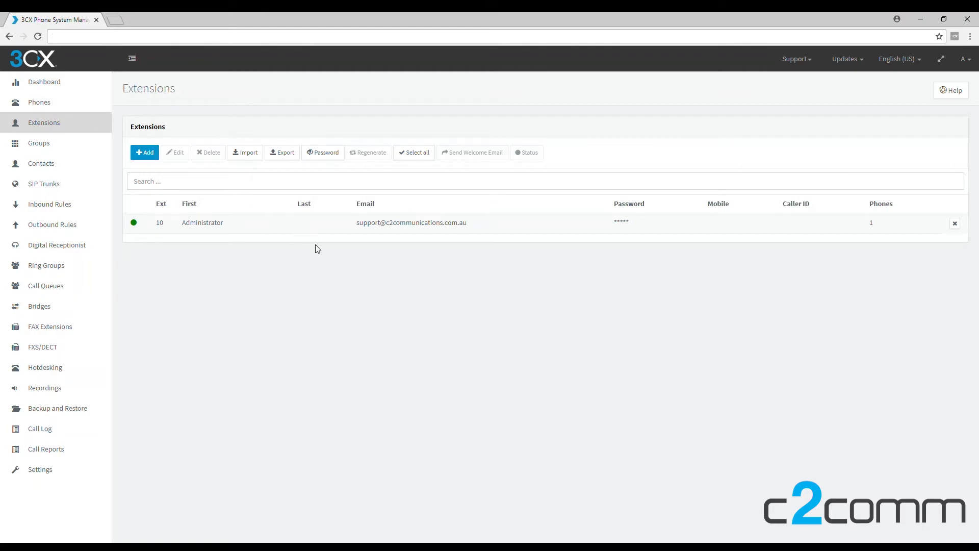
{"action": "mouse_move", "coordinate": [328, 263]}
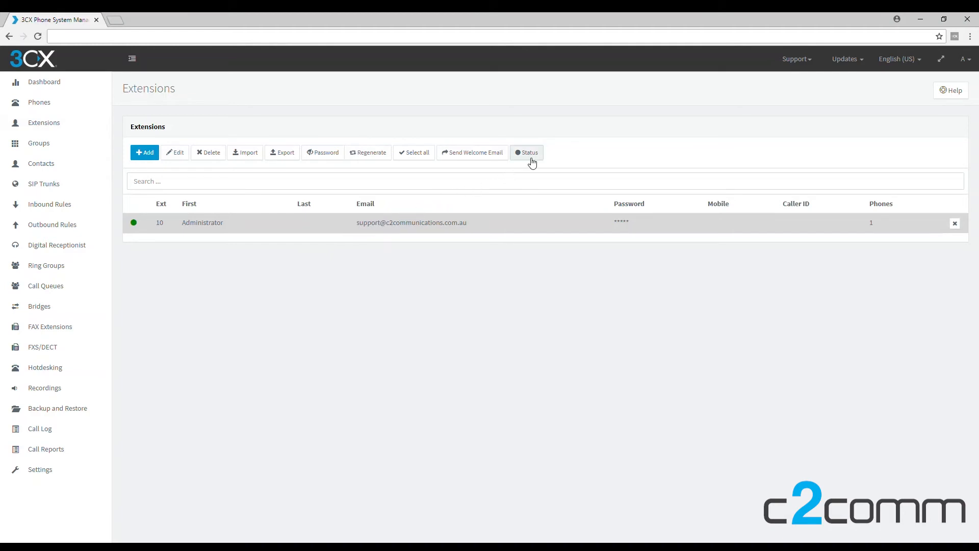
Set extension 10's Queues Status to LoggedIn in the User Status dialog
{"action": "left_click", "coordinate": [527, 153]}
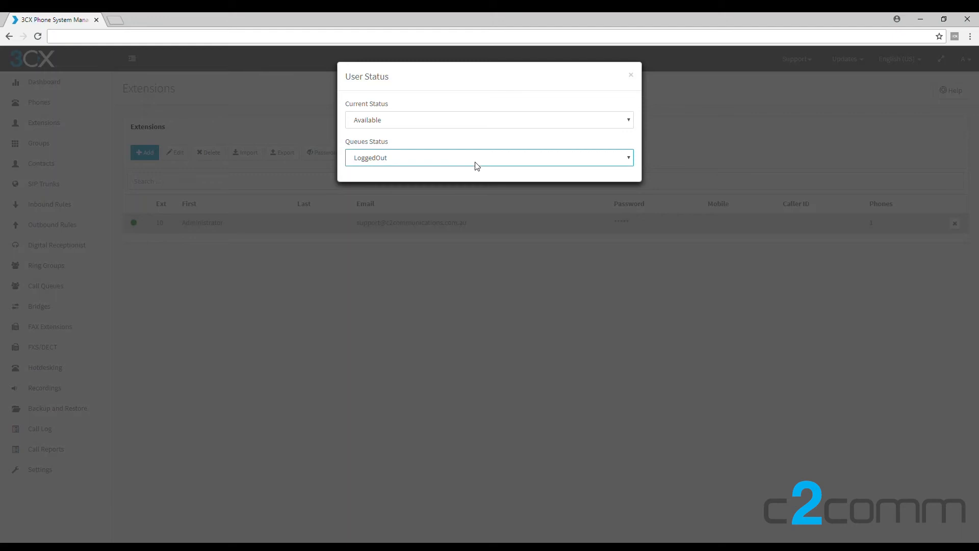
{"action": "left_click", "coordinate": [489, 157]}
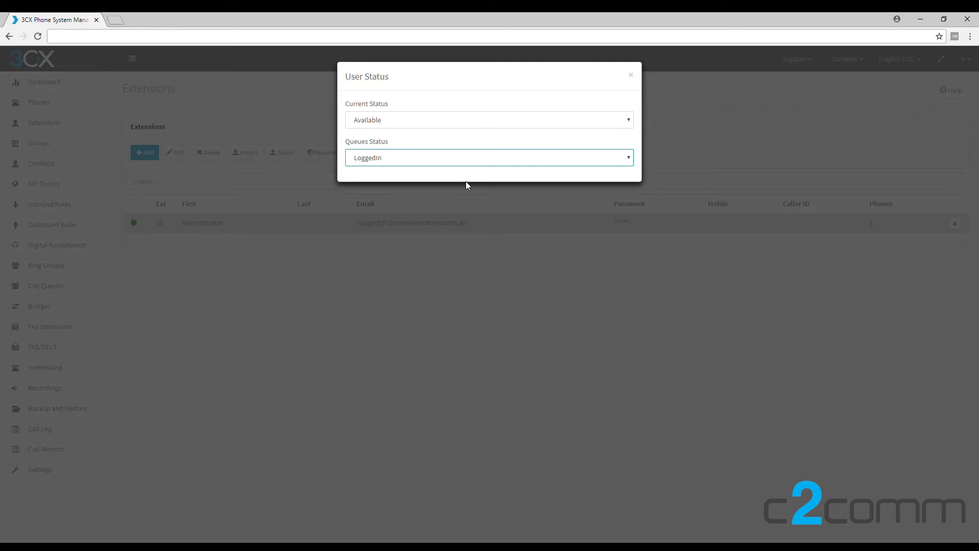
{"action": "mouse_move", "coordinate": [504, 151]}
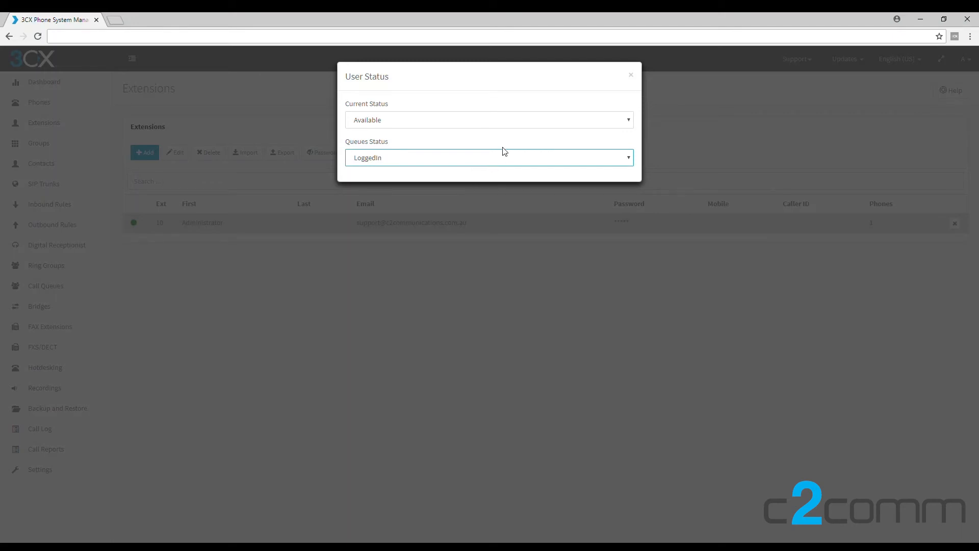
{"action": "mouse_move", "coordinate": [523, 138]}
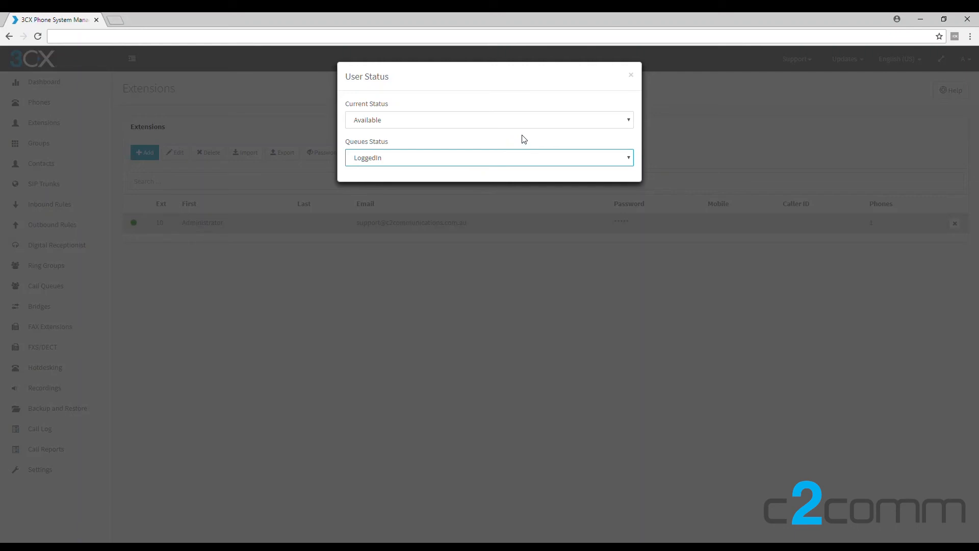
{"action": "mouse_move", "coordinate": [618, 110]}
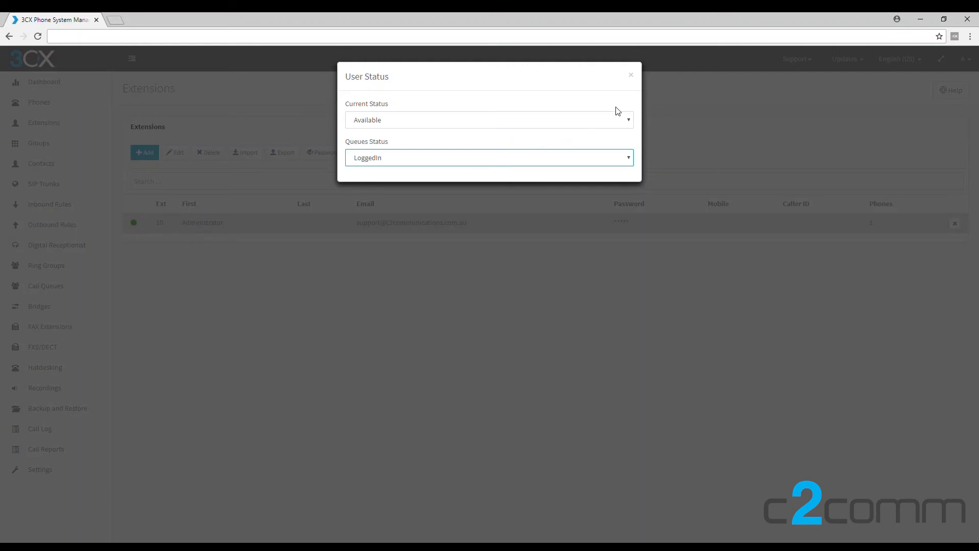
{"action": "left_click", "coordinate": [631, 74]}
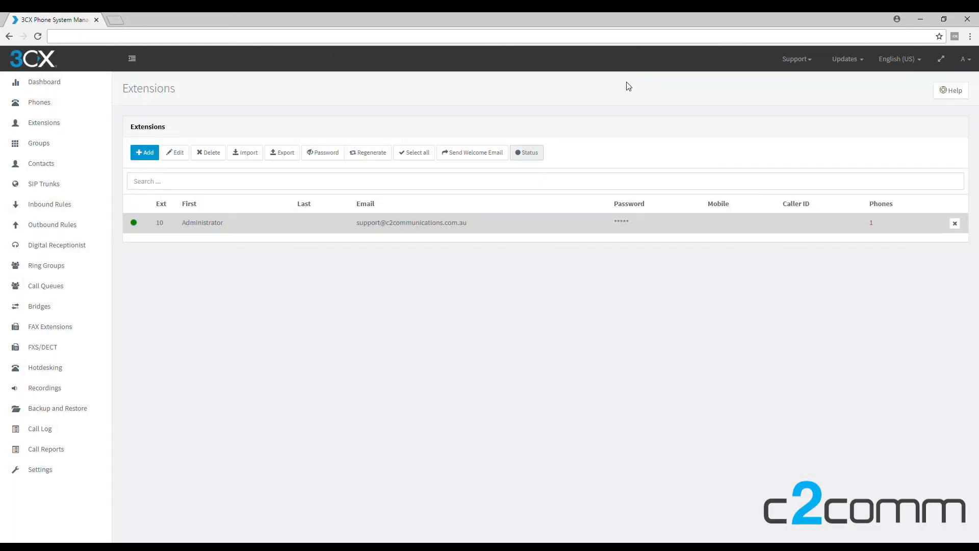
{"action": "mouse_move", "coordinate": [535, 103]}
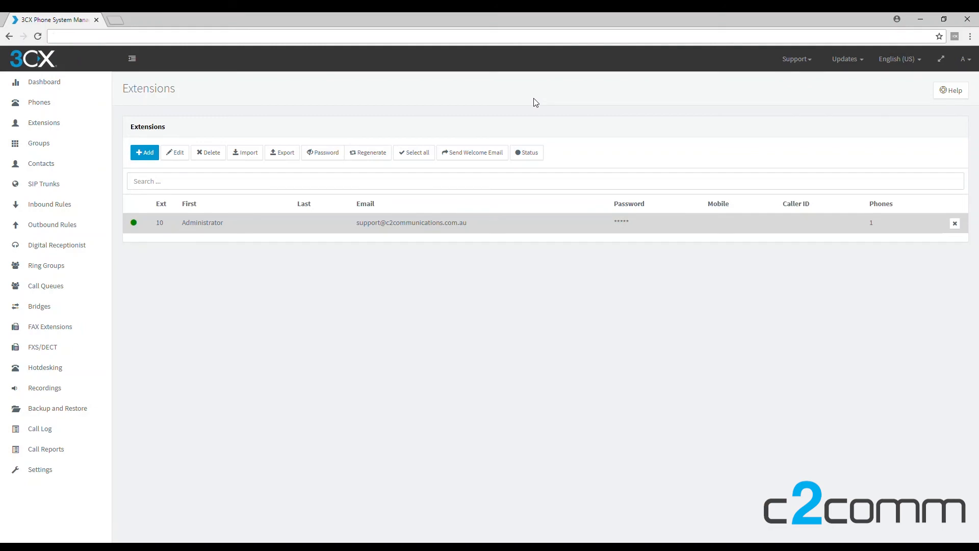